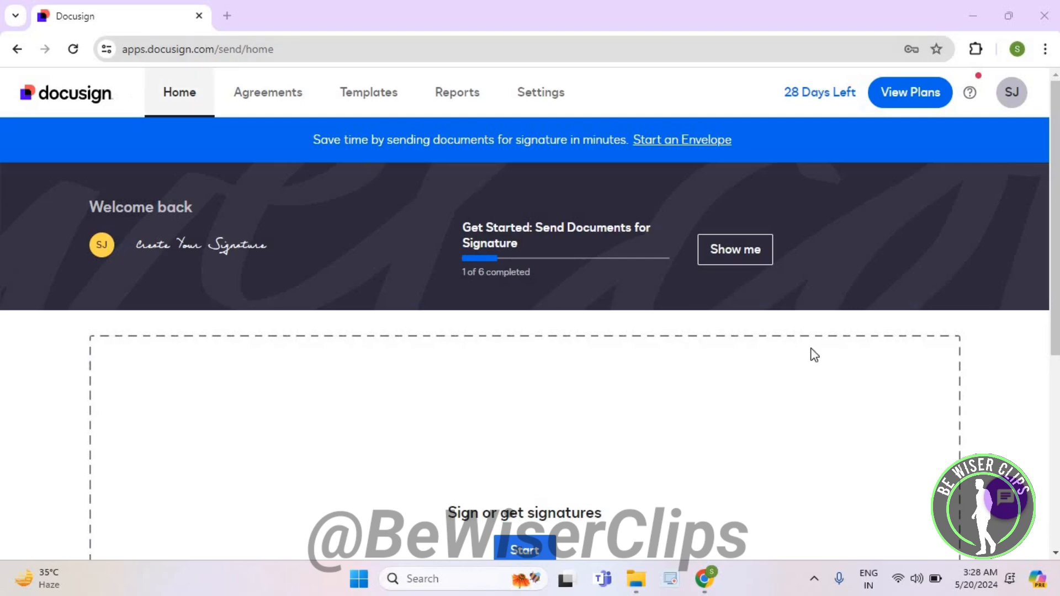
Launch Support Home from the home page footer into a new browser tab
{"action": "scroll", "scroll_direction": "down", "scroll_amount": 3}
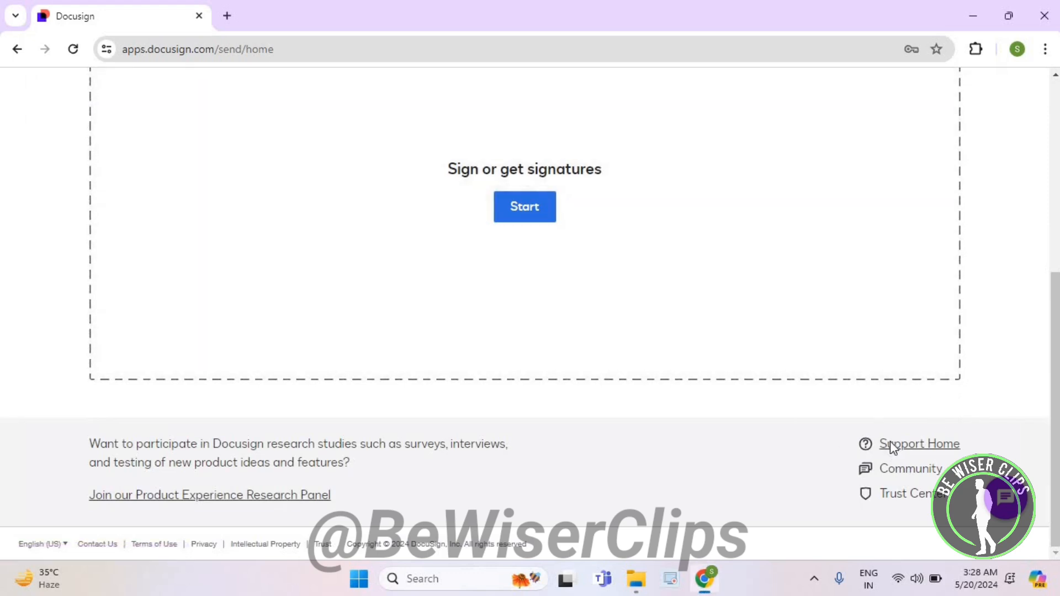
{"action": "left_click", "coordinate": [919, 444]}
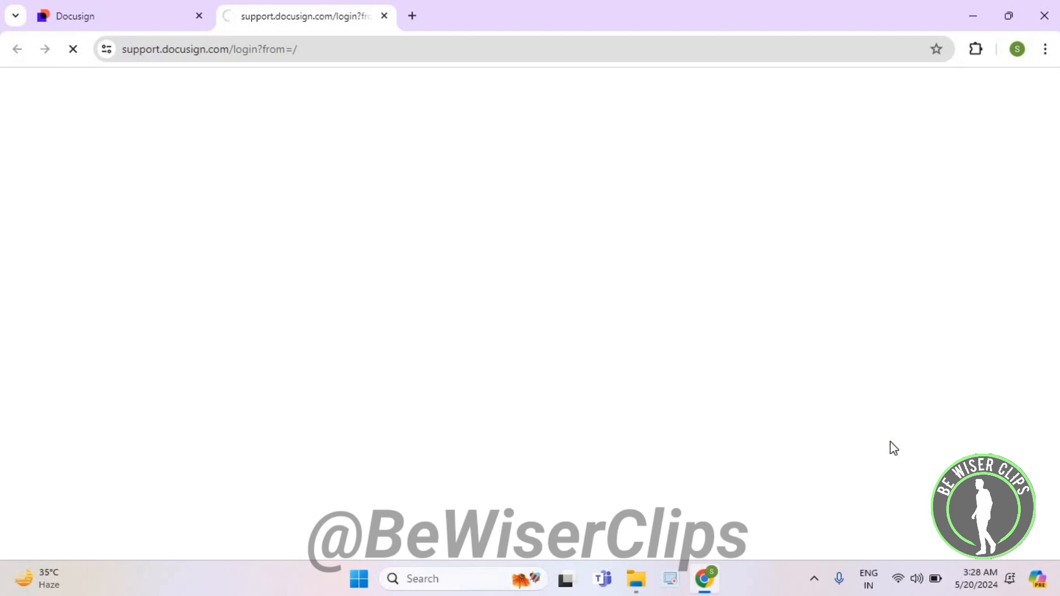